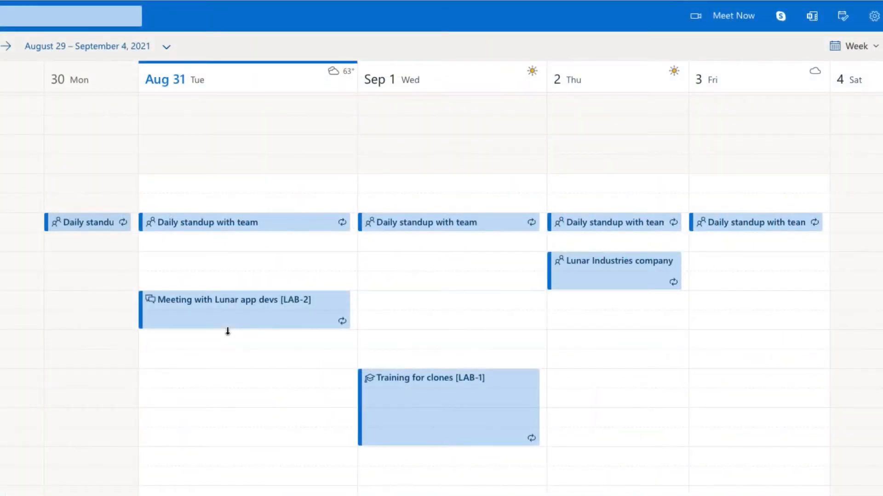
- Turn on Show Calendar Events in the Resource Planning View menu so meetings reduce availability
left_click(614, 271)
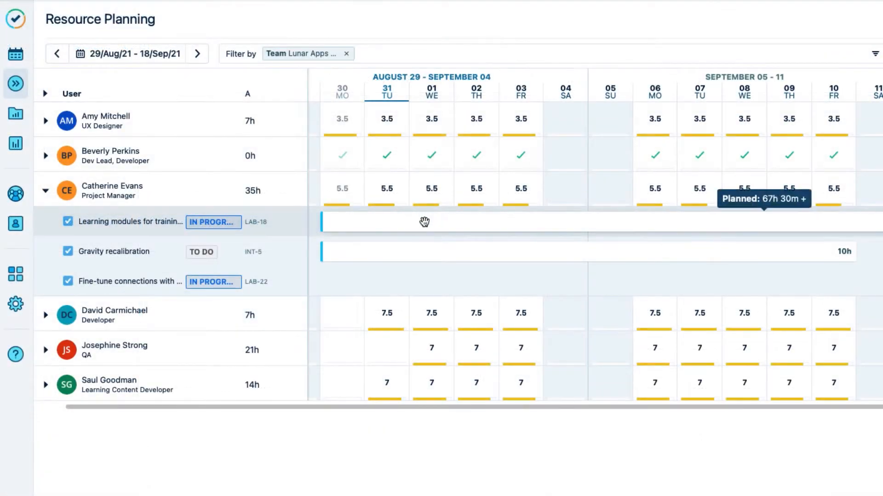
mouse_move(649, 250)
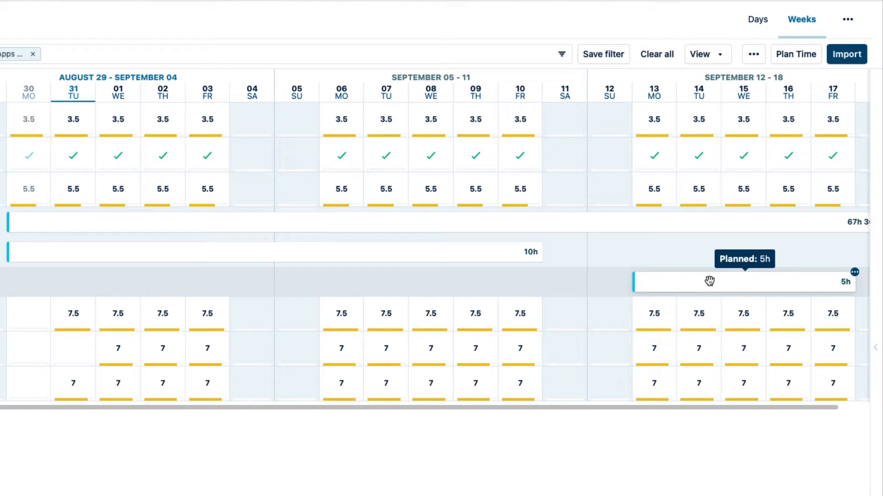
mouse_move(720, 71)
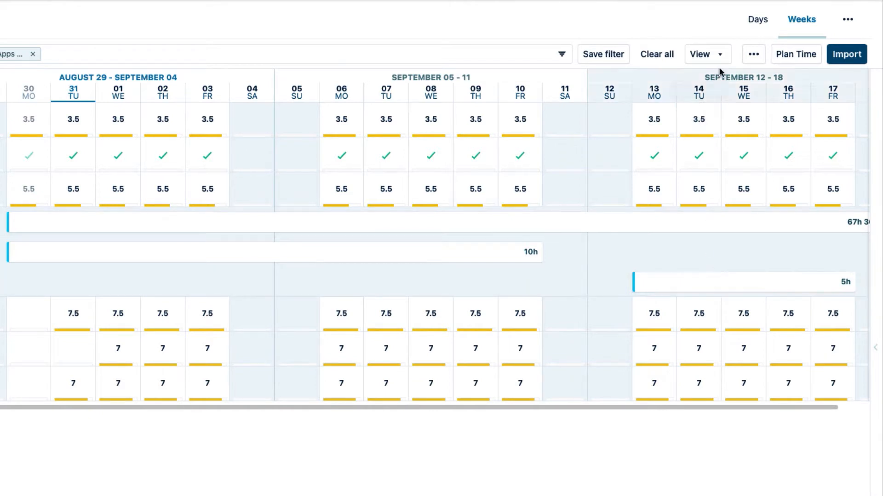
left_click(704, 54)
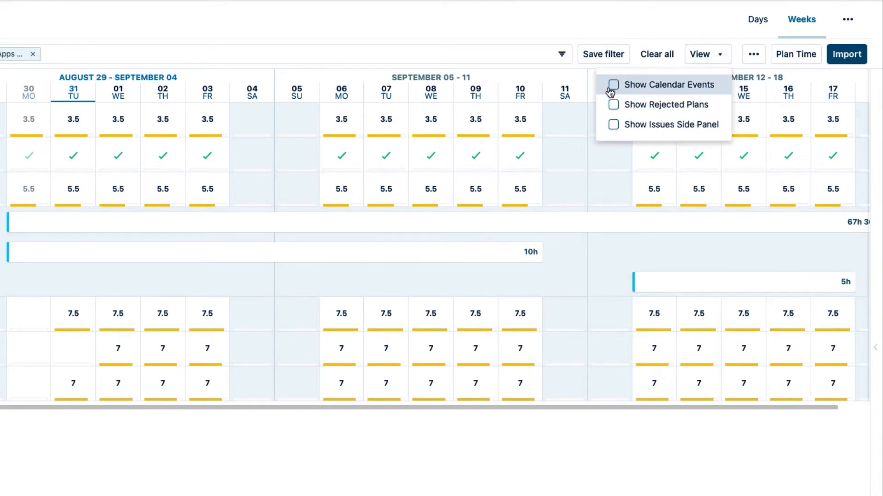
left_click(612, 84)
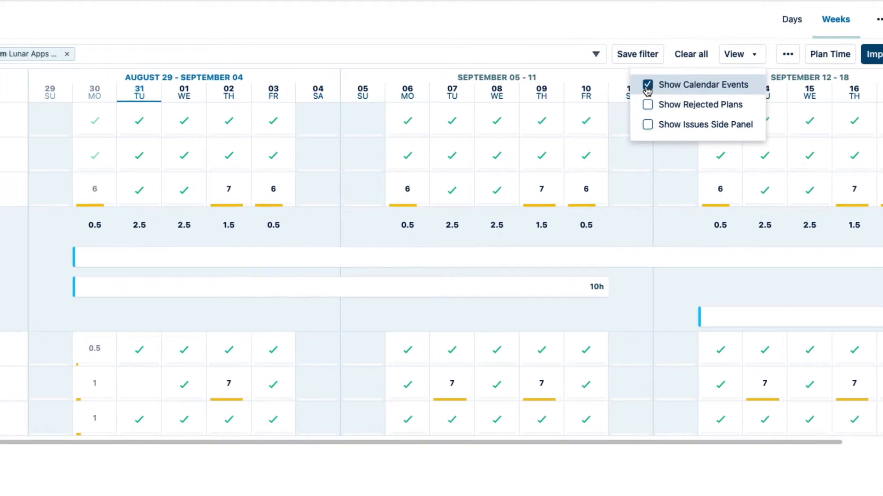
left_click(647, 85)
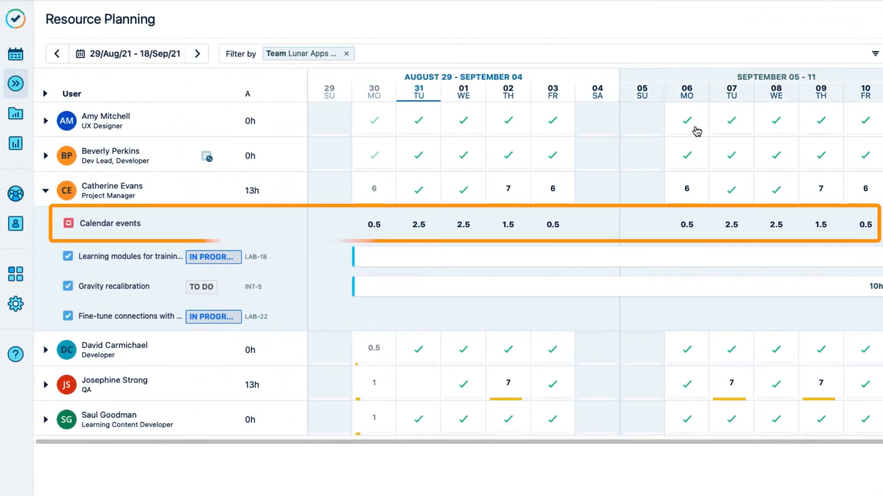
mouse_move(264, 230)
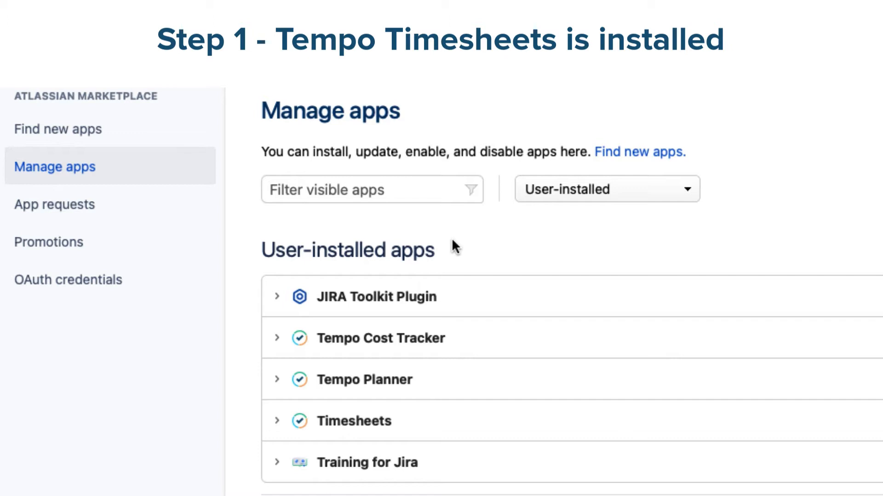
mouse_move(348, 428)
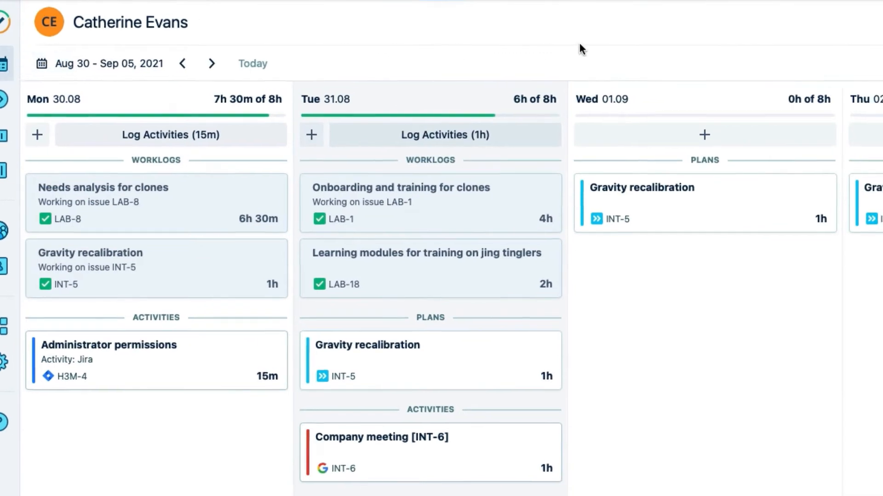
- Check activity sources, then log Administrator permissions and Company meeting as worklogs
left_click(793, 87)
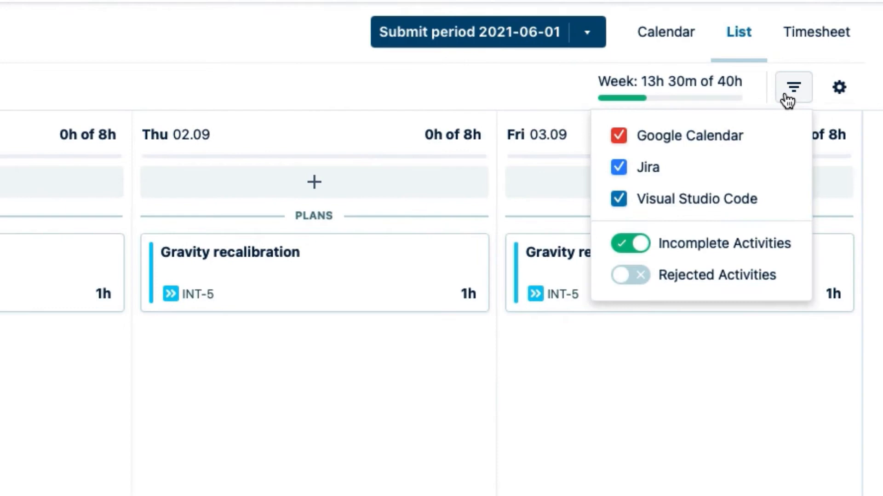
mouse_move(770, 176)
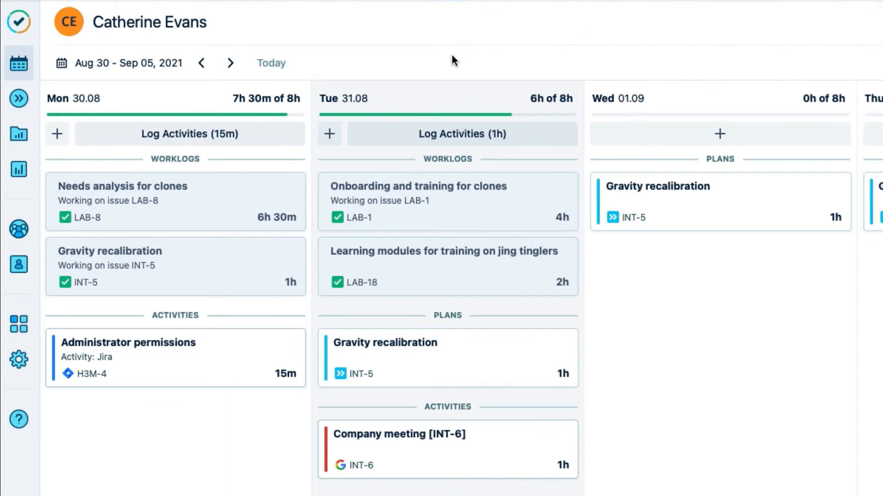
mouse_move(287, 347)
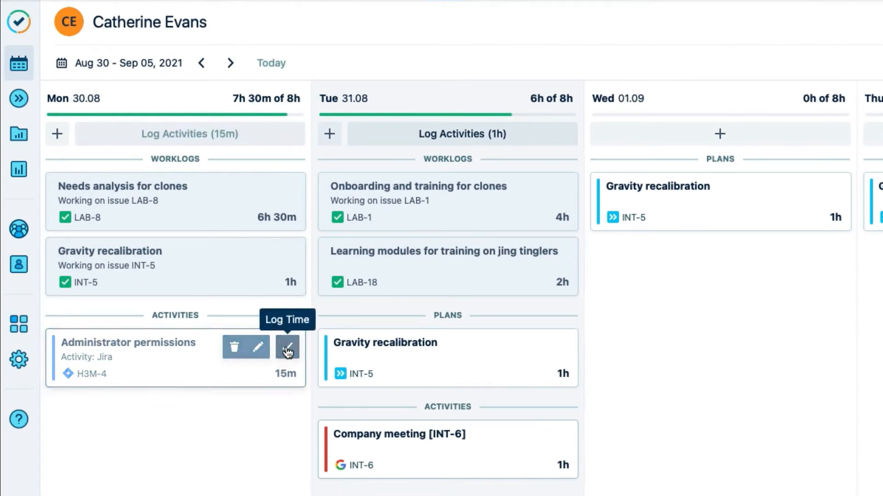
left_click(288, 346)
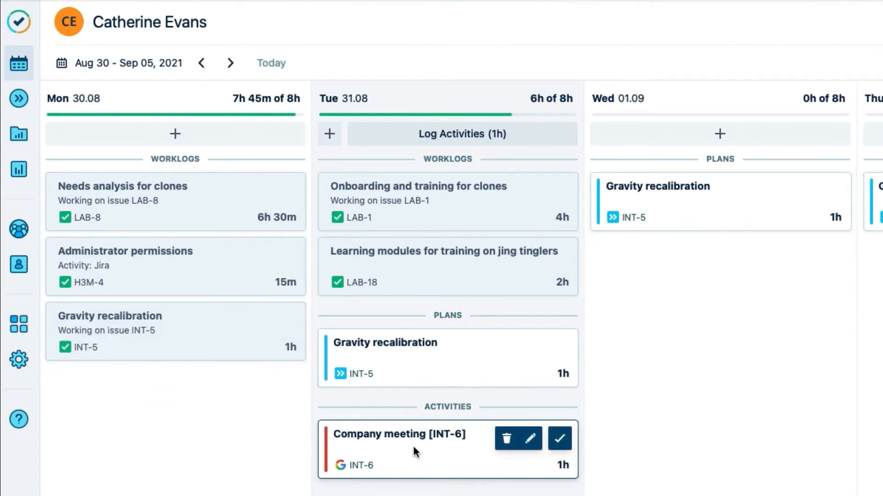
left_click(559, 438)
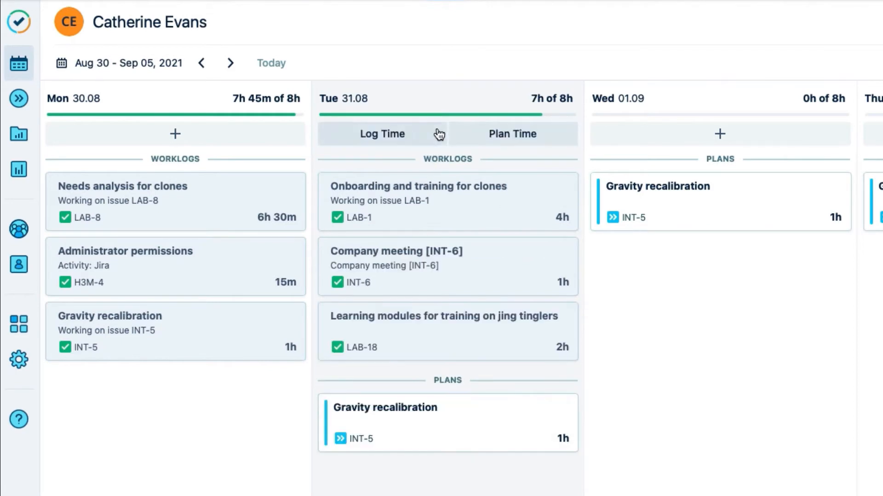
mouse_move(423, 137)
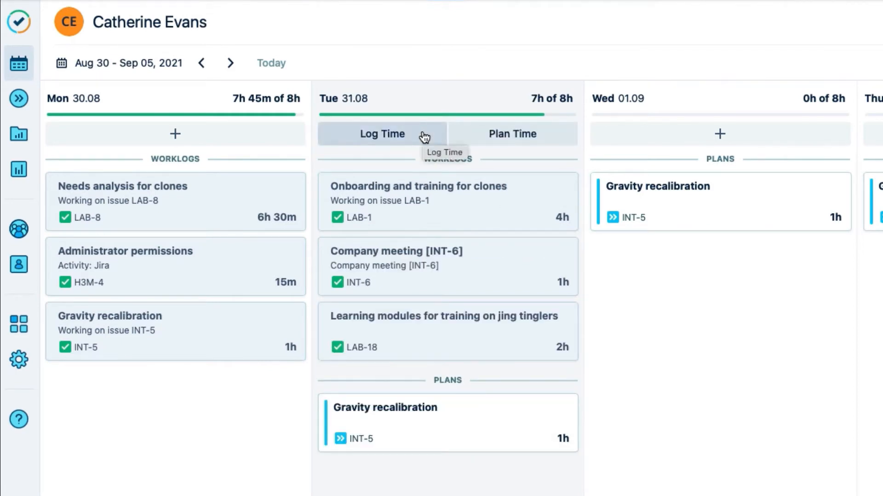
mouse_move(434, 63)
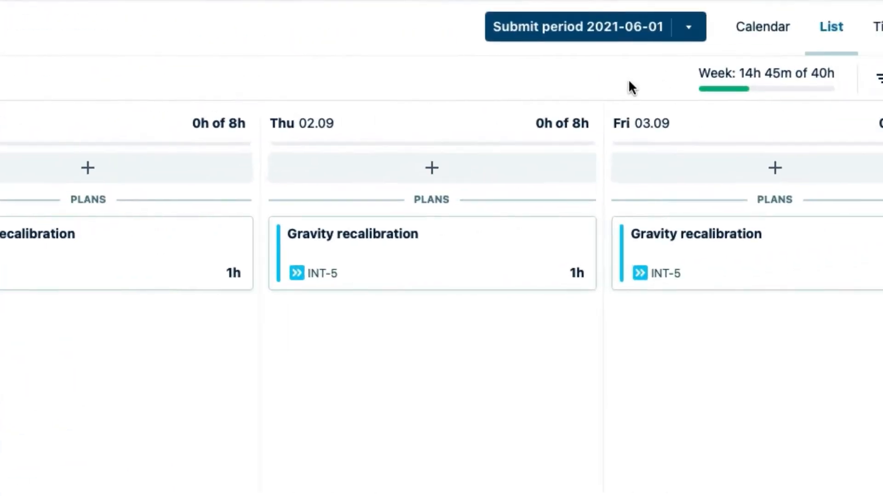
left_click(840, 82)
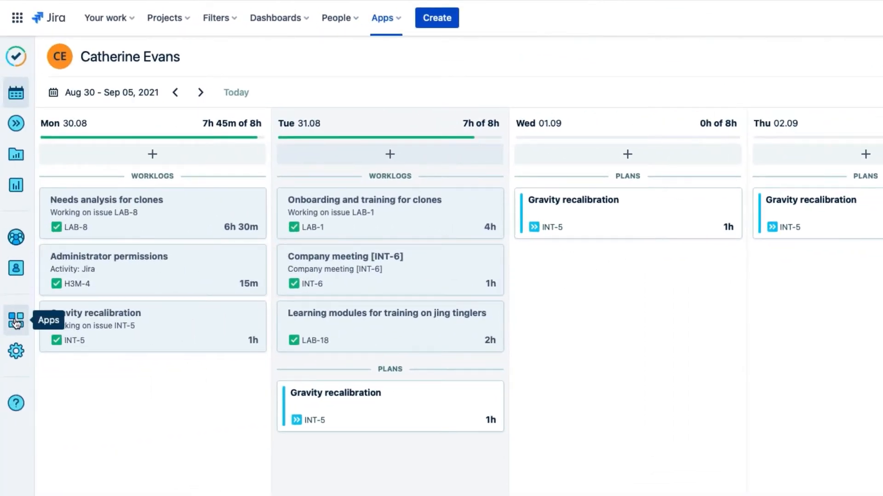
- Install the Office 365 Calendar integration from Tempo's Apps directory
left_click(16, 320)
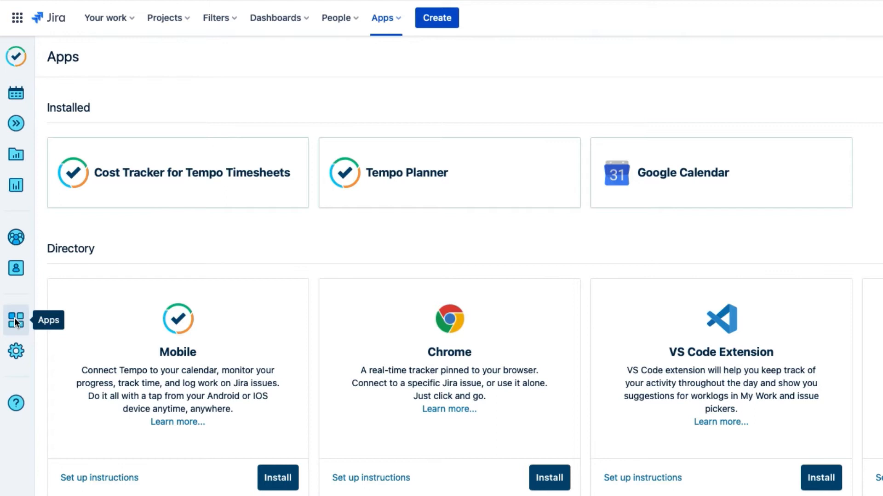
mouse_move(647, 202)
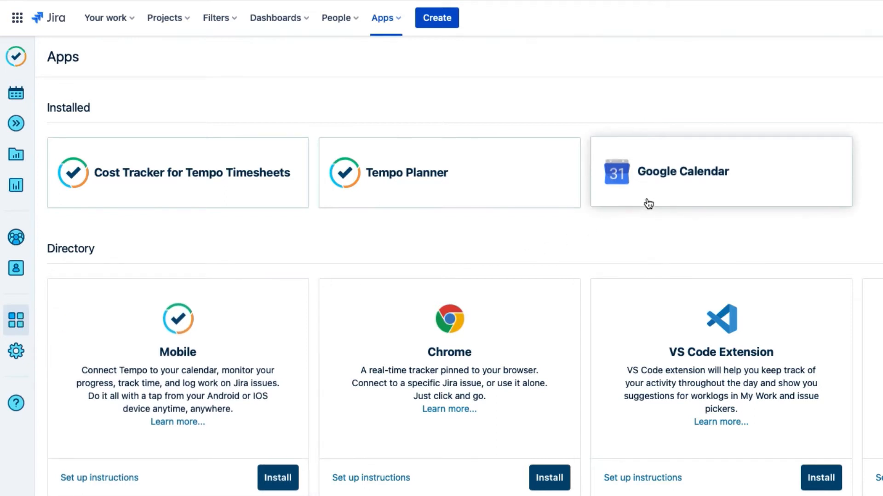
scroll("down", 3)
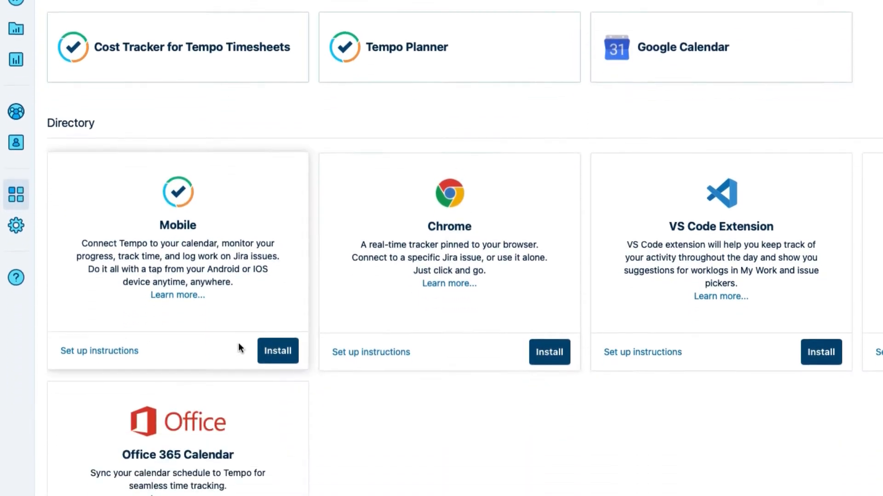
scroll("down", 3)
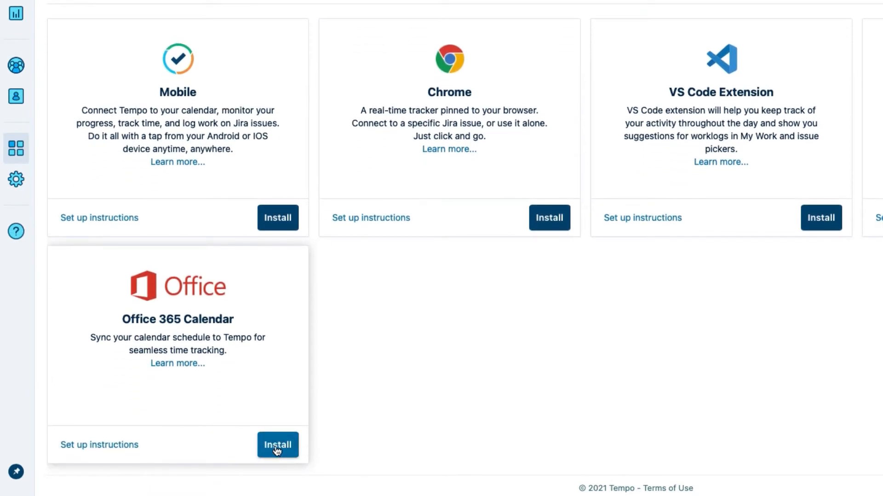
left_click(277, 445)
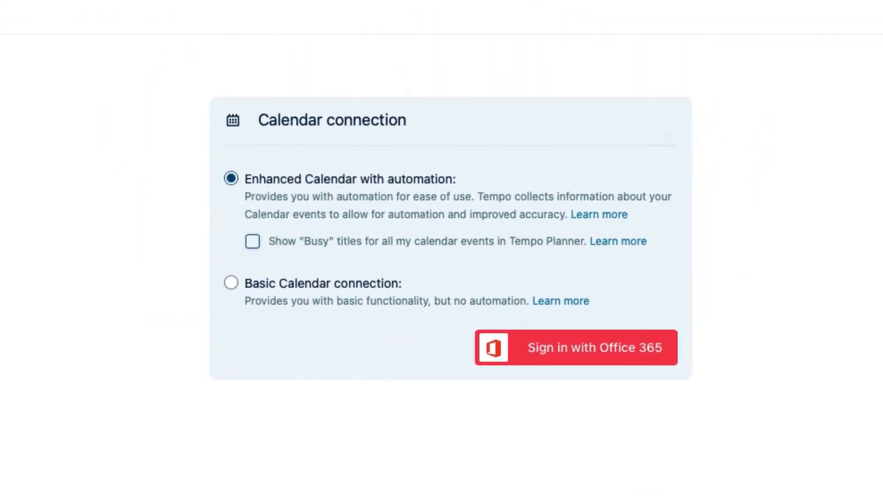
mouse_move(178, 242)
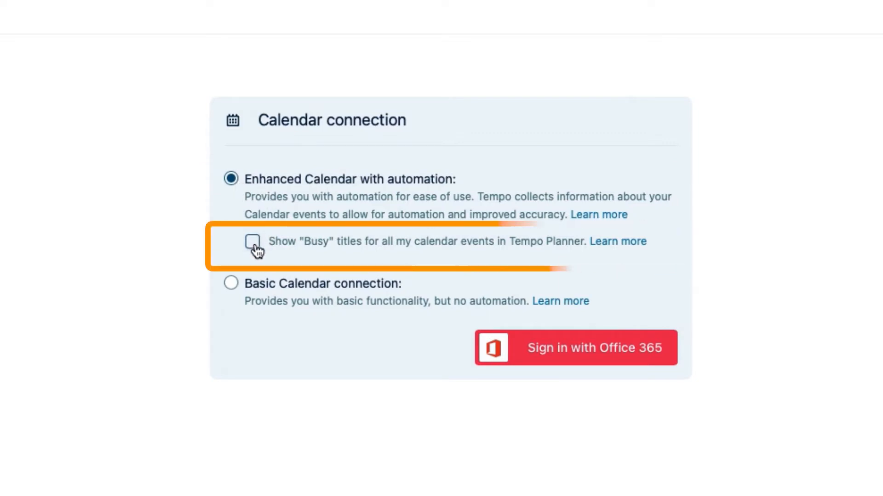
- Enable Show "Busy" titles for the Enhanced Calendar connection and start Office 365 sign-in
left_click(252, 242)
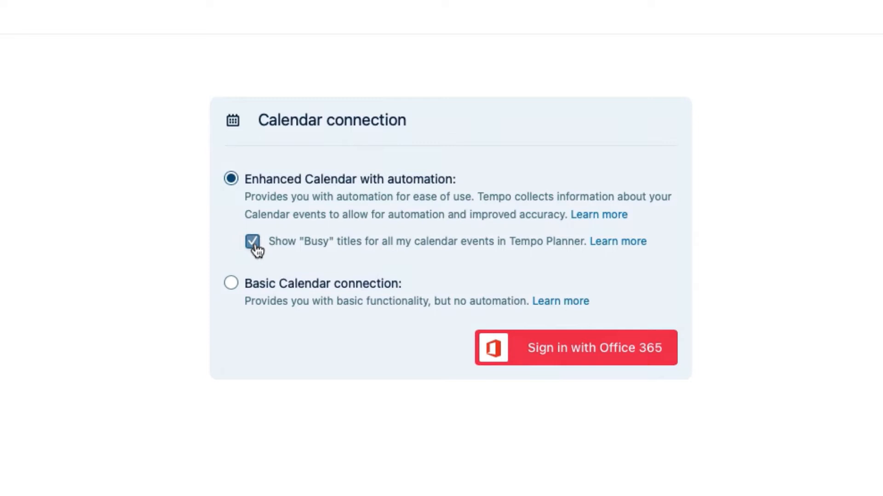
left_click(252, 242)
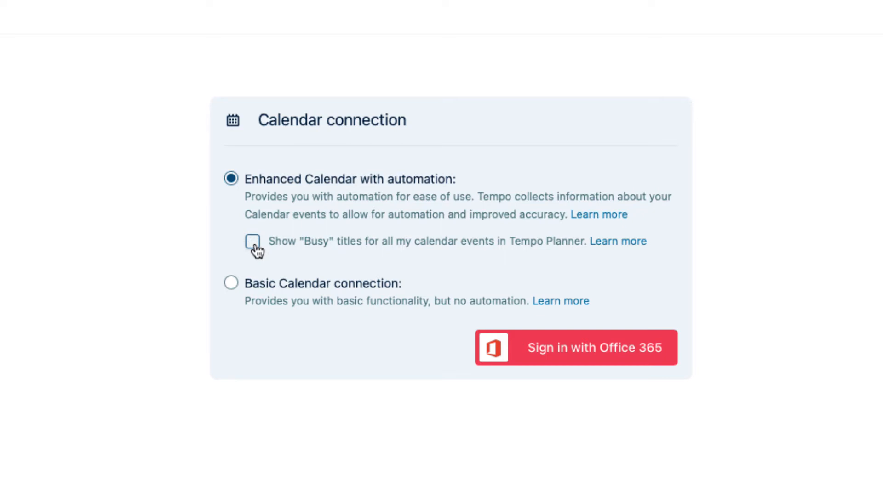
left_click(253, 242)
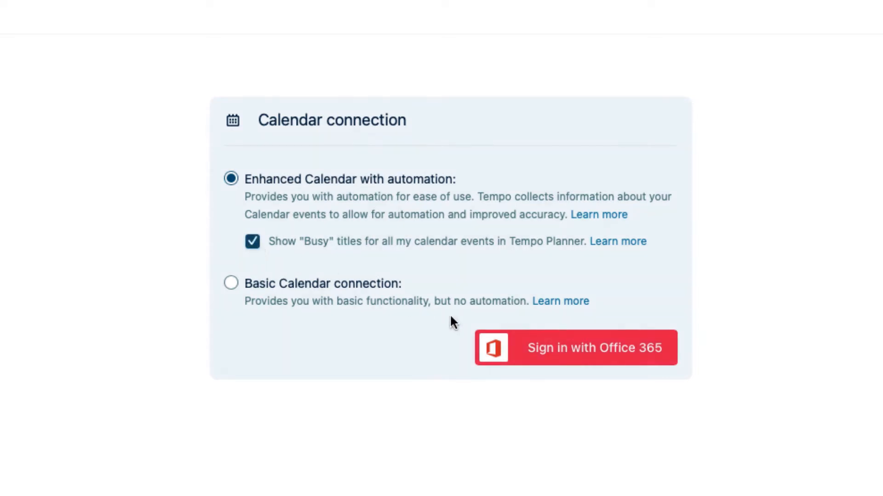
left_click(574, 348)
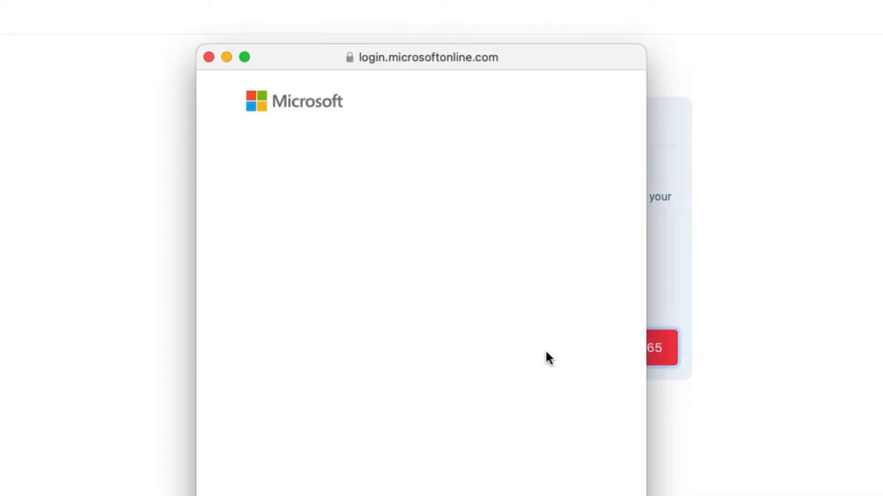
type("c")
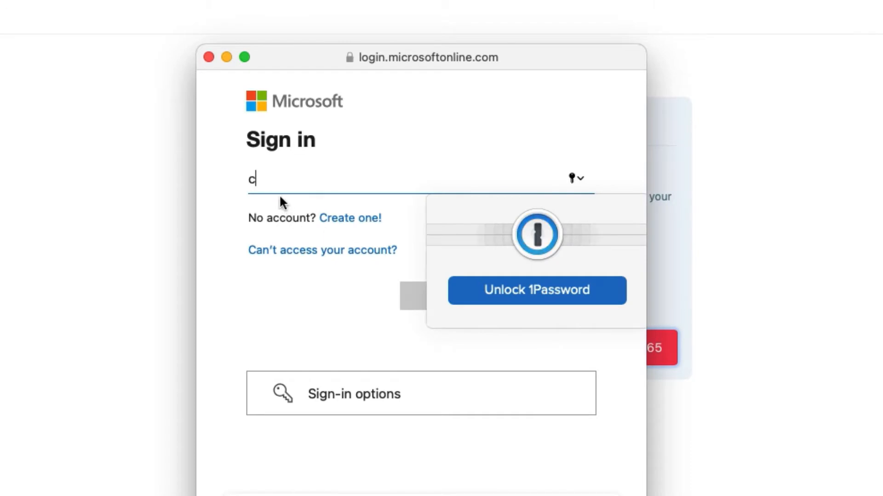
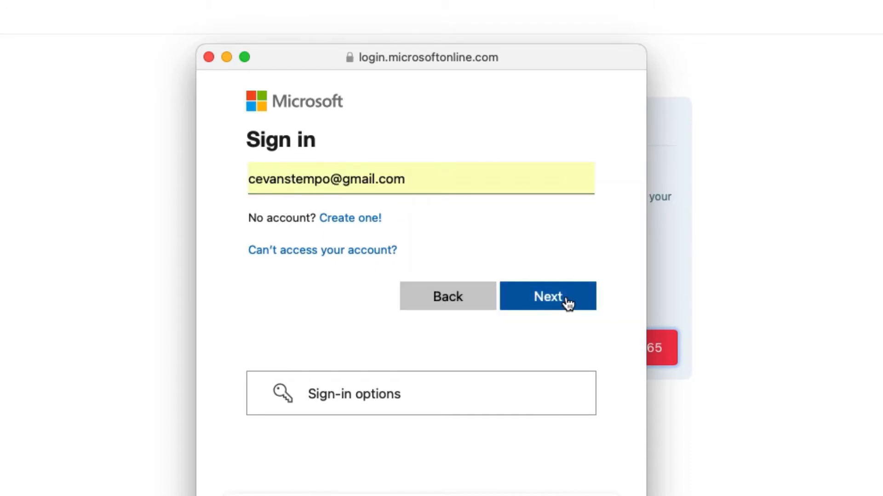
left_click(547, 296)
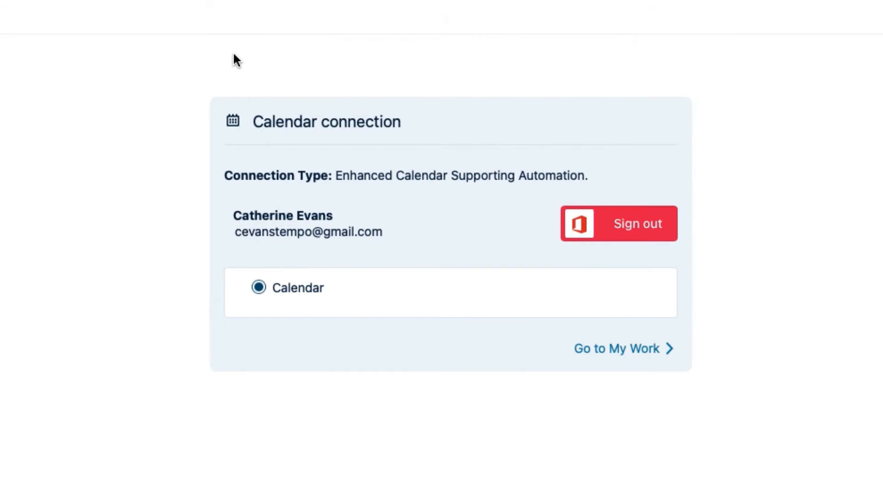
mouse_move(504, 248)
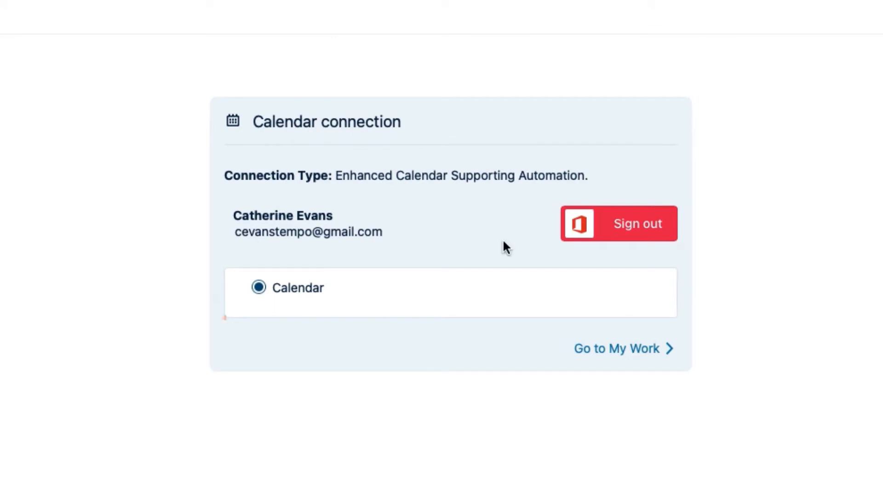
left_click(298, 287)
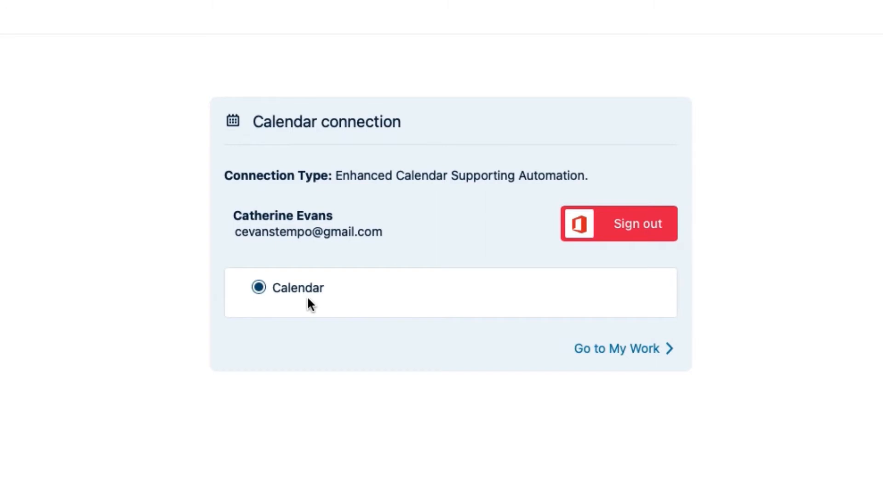
mouse_move(605, 352)
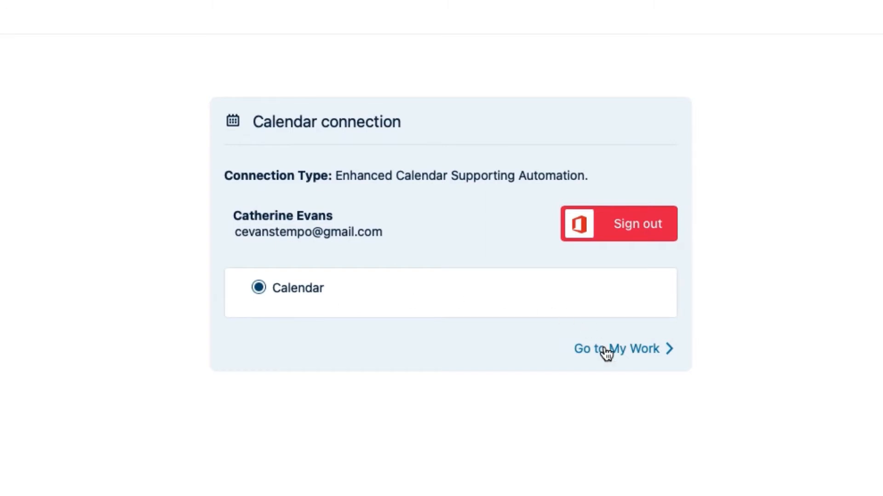
- Open My Work to view the Aug 30 – Sep 05 week with calendar activities
left_click(616, 349)
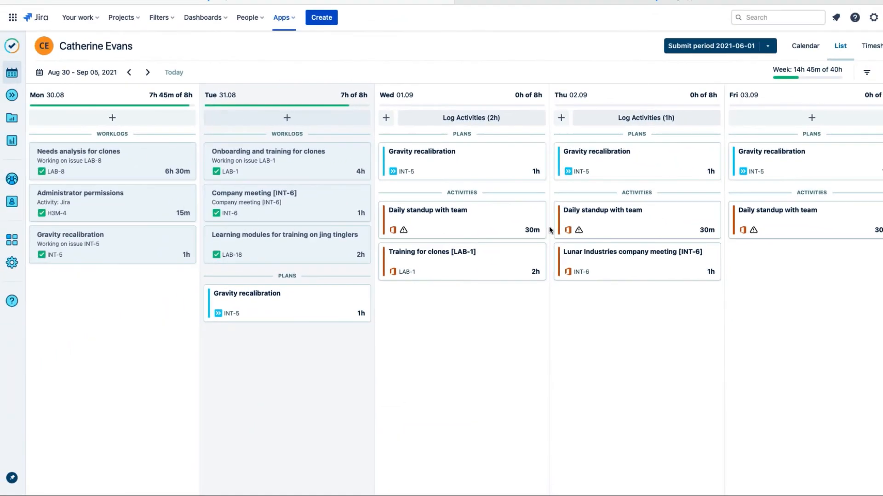
mouse_move(607, 227)
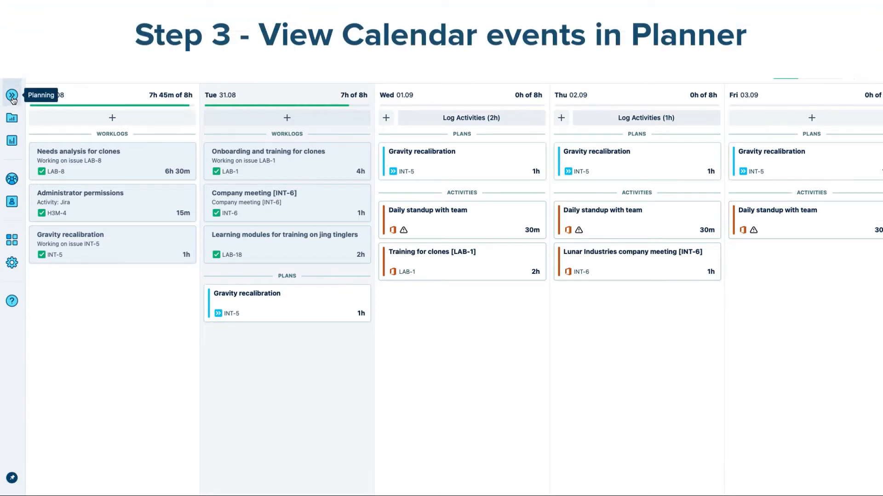
- Open the Lunar team's Planning view and enable Show Calendar Events
left_click(12, 95)
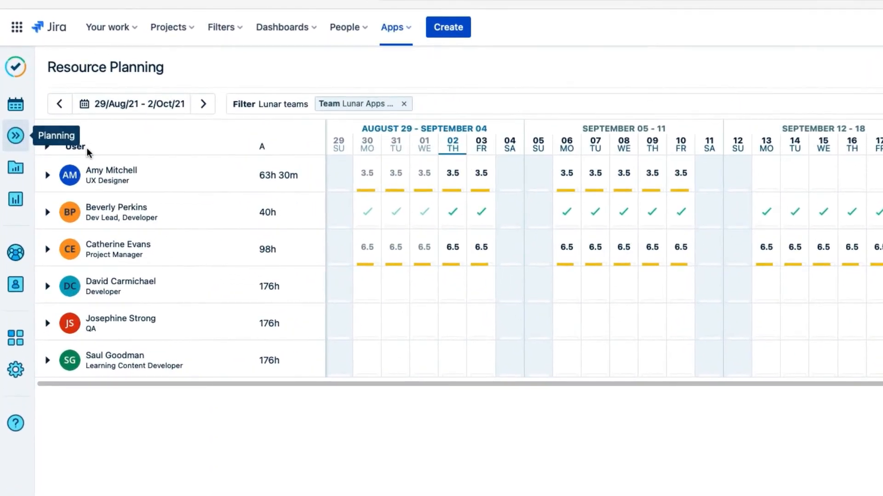
mouse_move(189, 260)
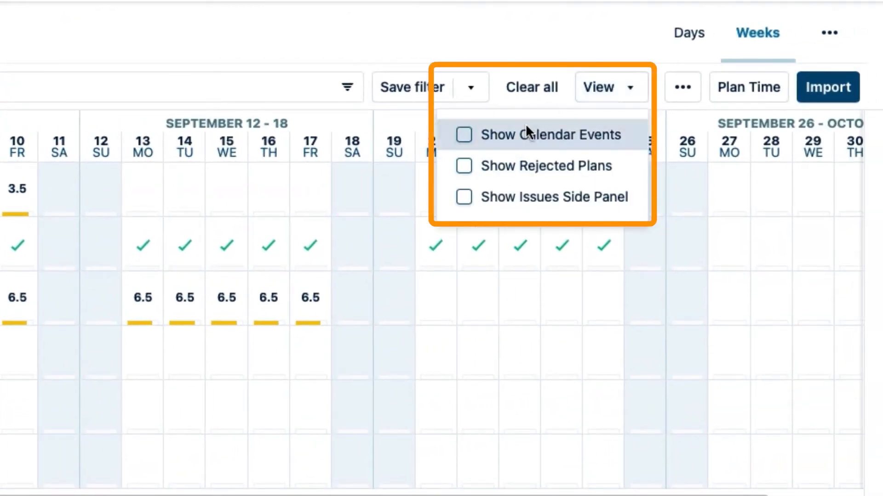
left_click(464, 135)
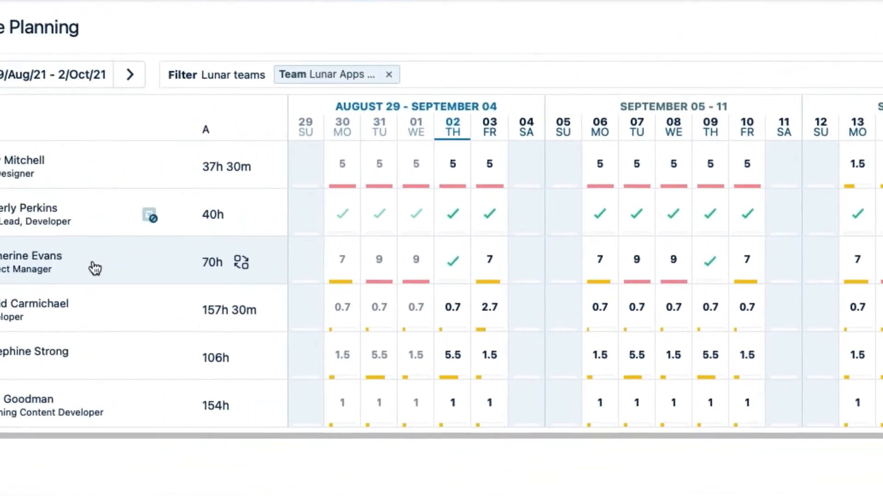
left_click(19, 260)
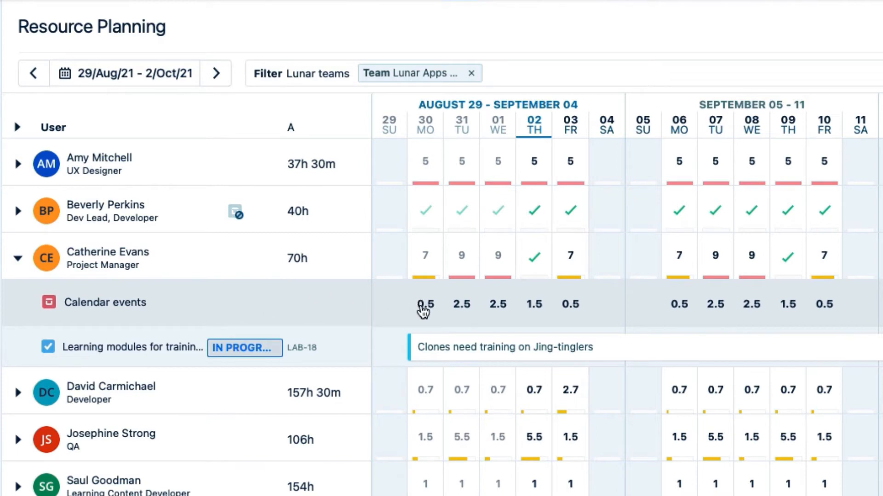
mouse_move(572, 308)
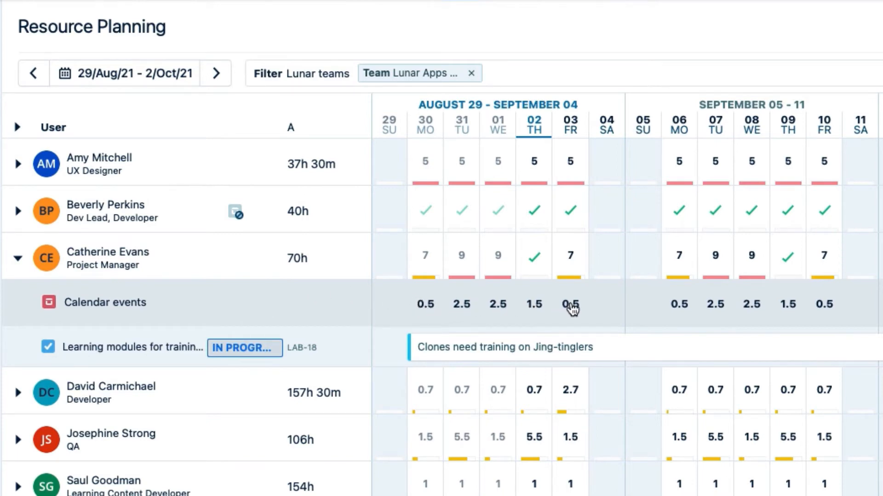
mouse_move(579, 310)
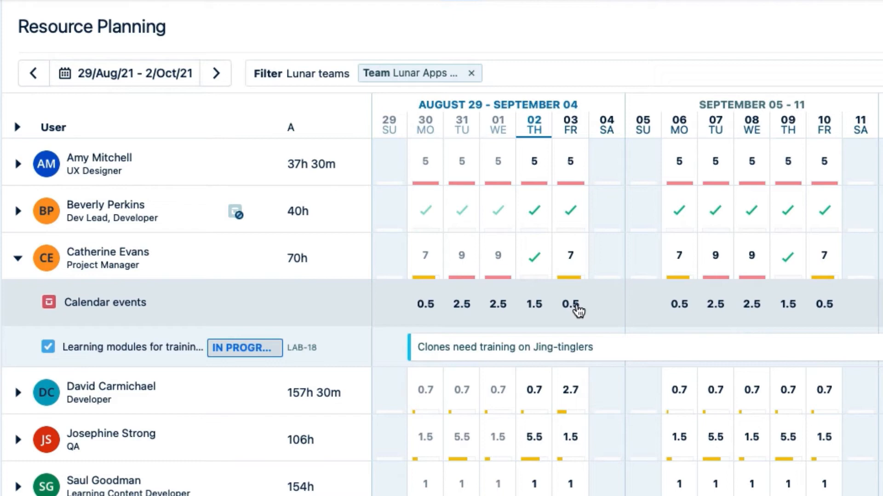
mouse_move(541, 309)
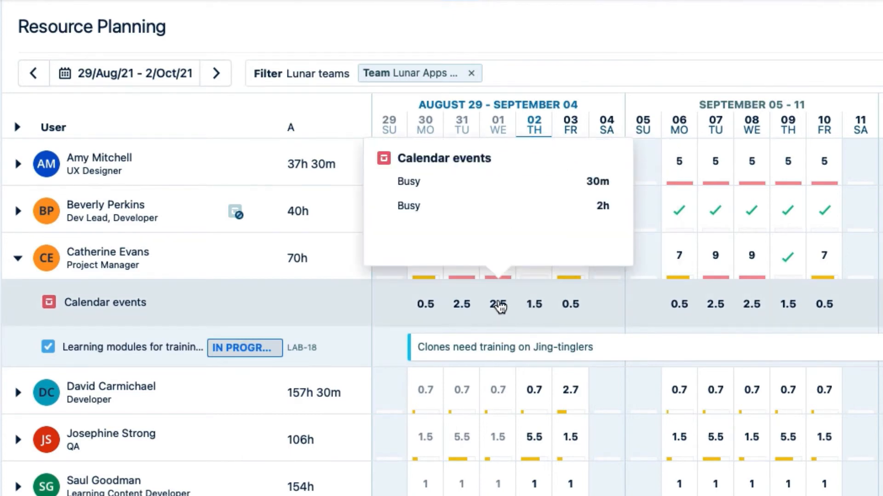
mouse_move(502, 261)
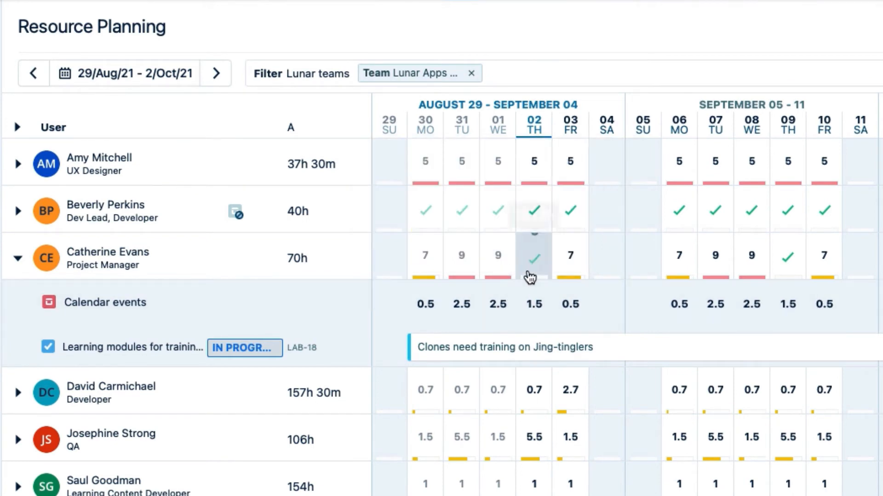
mouse_move(606, 269)
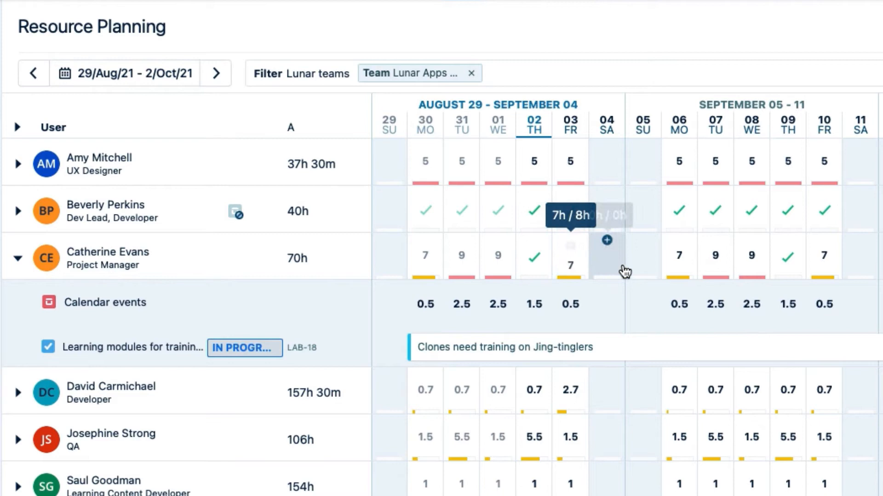
mouse_move(714, 280)
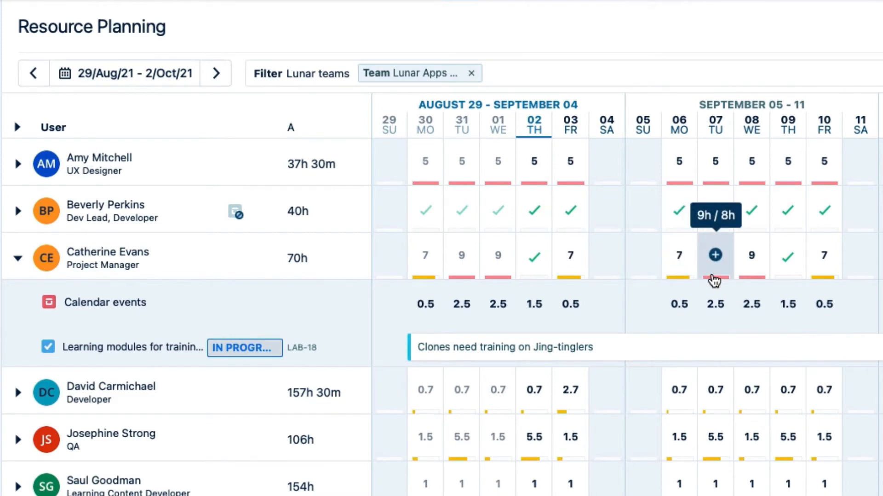
mouse_move(715, 309)
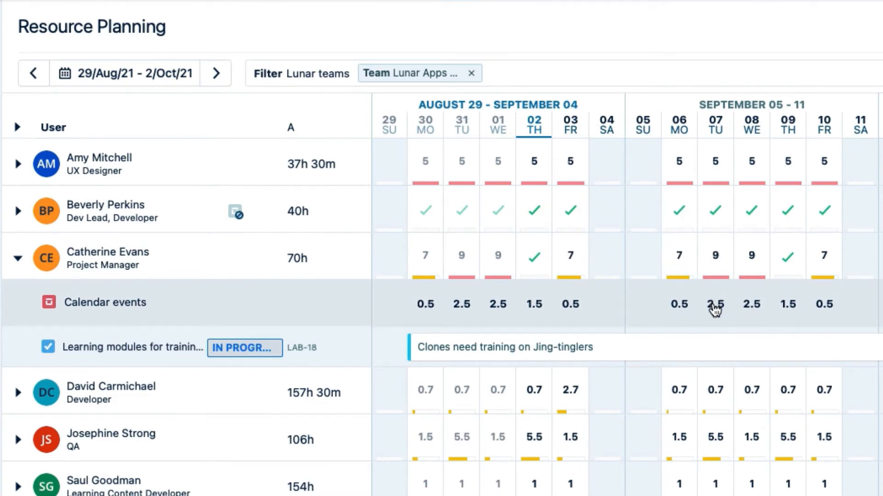
mouse_move(713, 345)
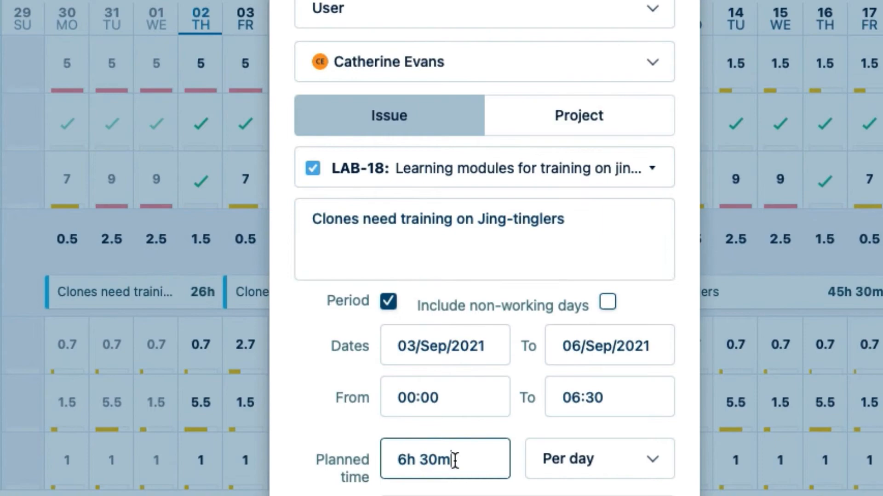
type("7.5h")
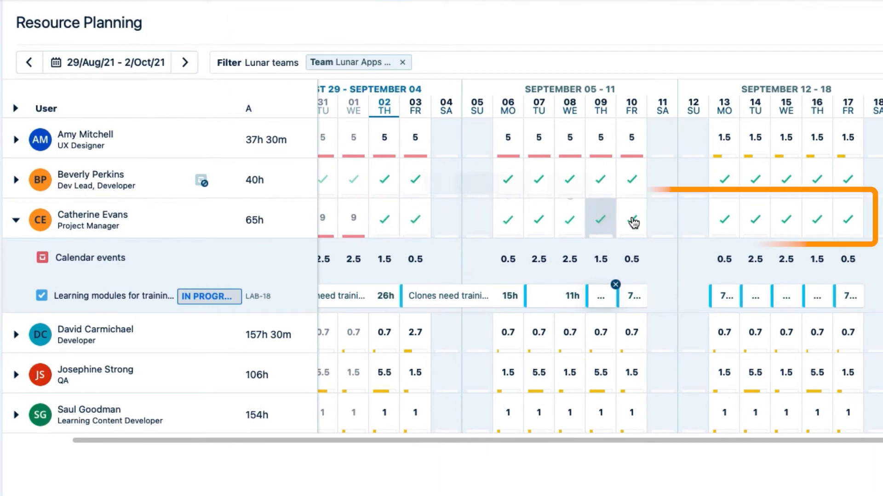
mouse_move(847, 219)
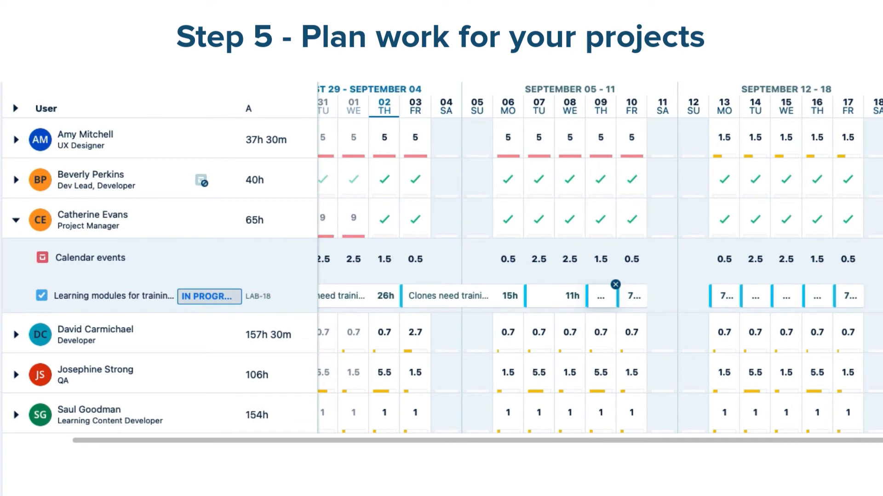
mouse_move(201, 180)
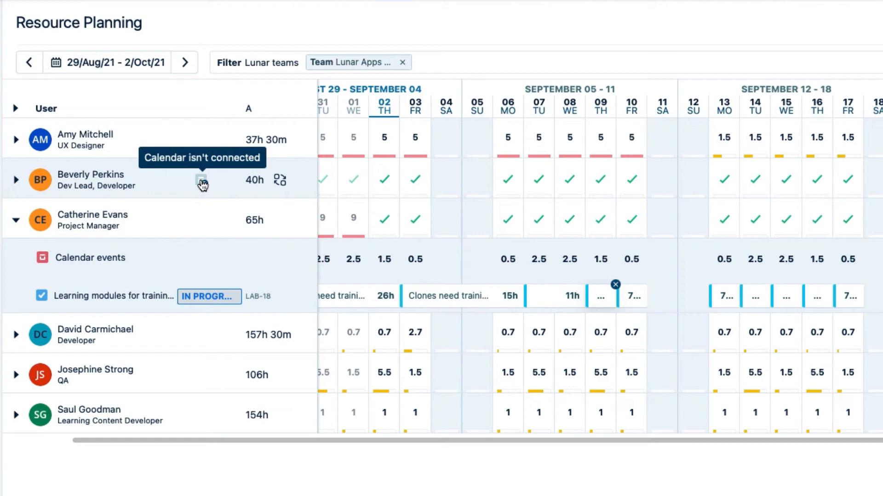
mouse_move(45, 125)
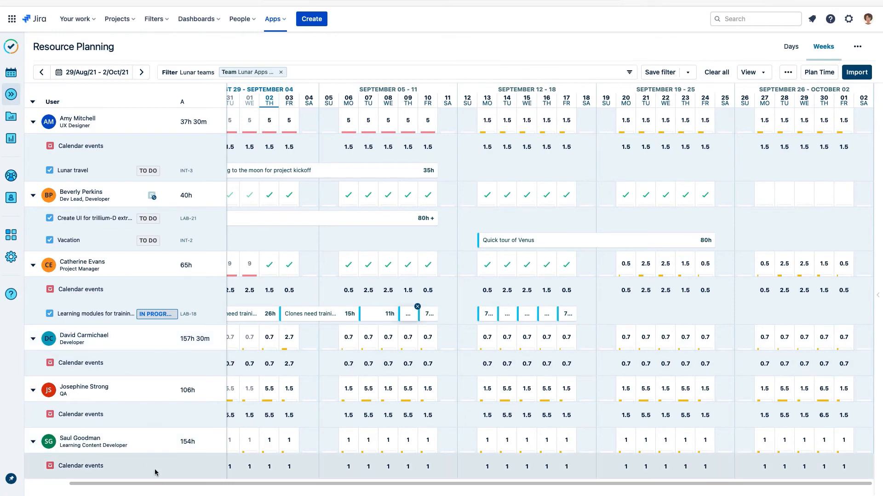
scroll("left", 3)
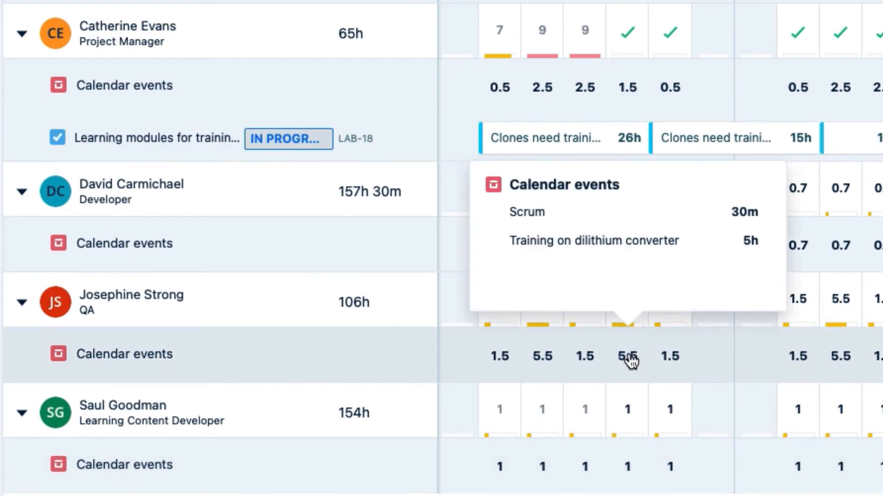
mouse_move(617, 272)
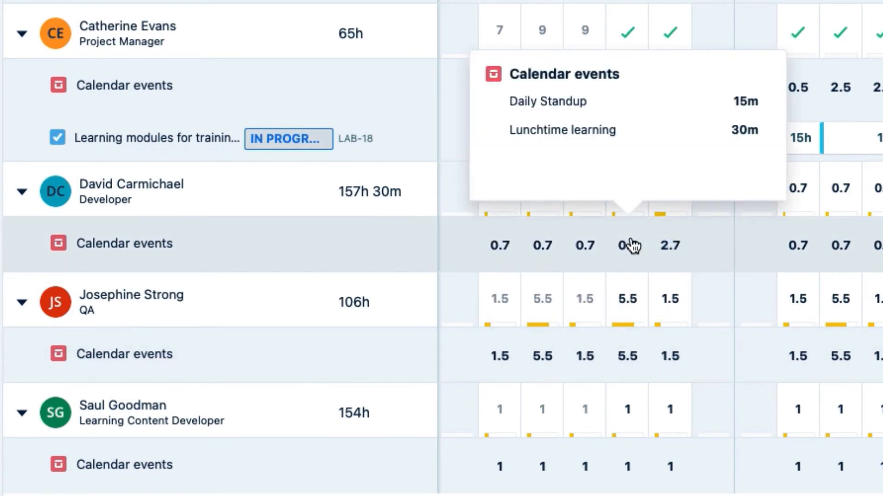
mouse_move(619, 168)
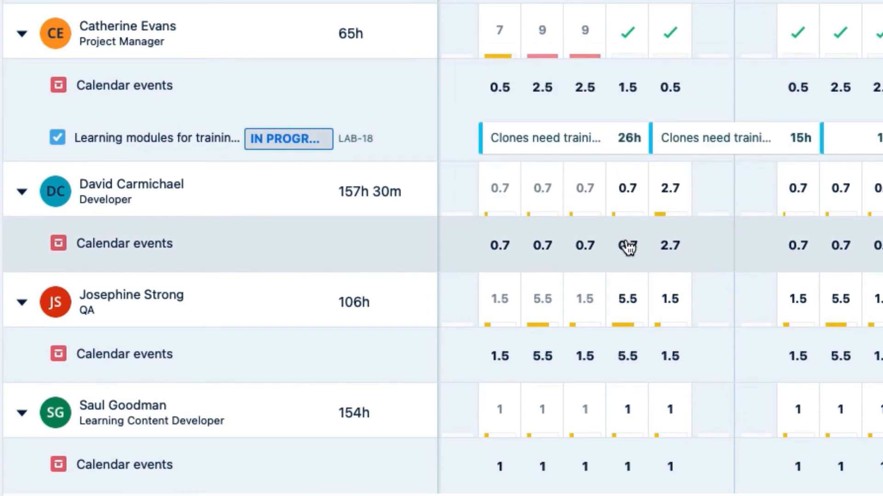
scroll("up", 3)
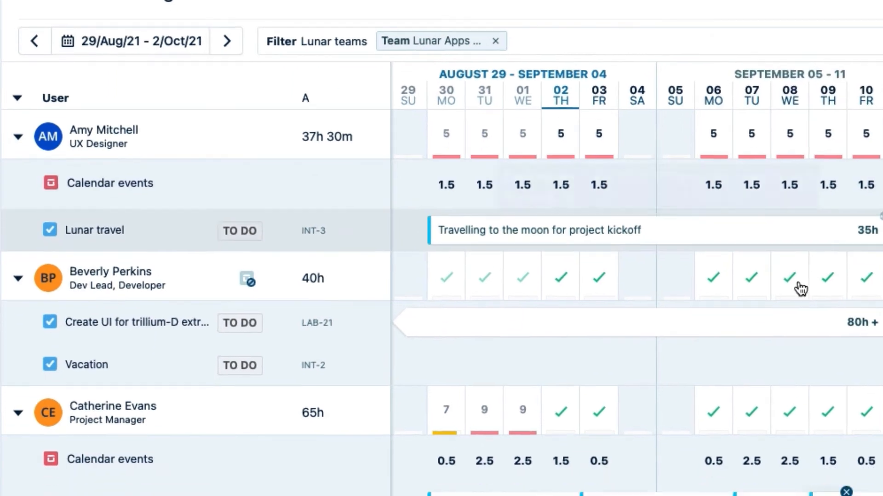
scroll("down", 3)
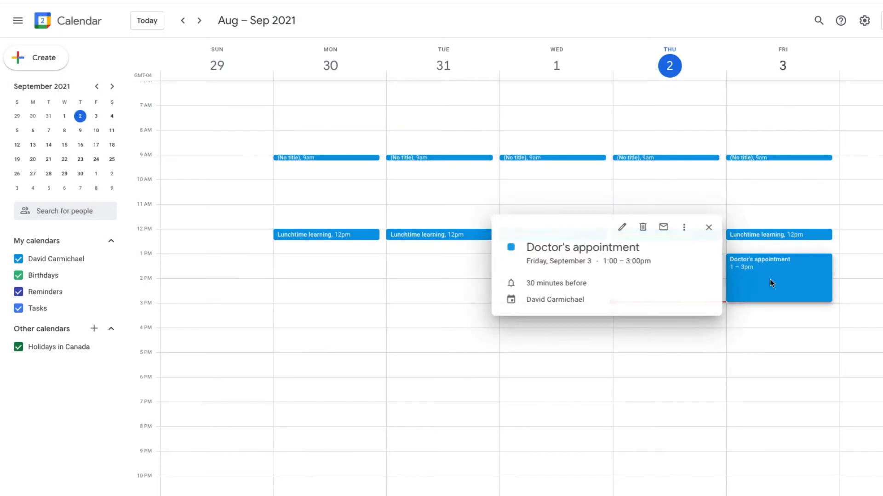
left_click(622, 228)
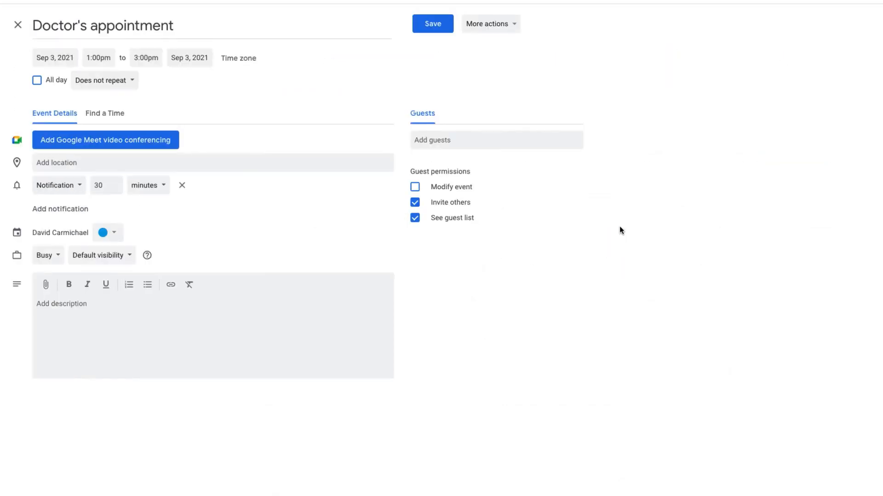
left_click(101, 256)
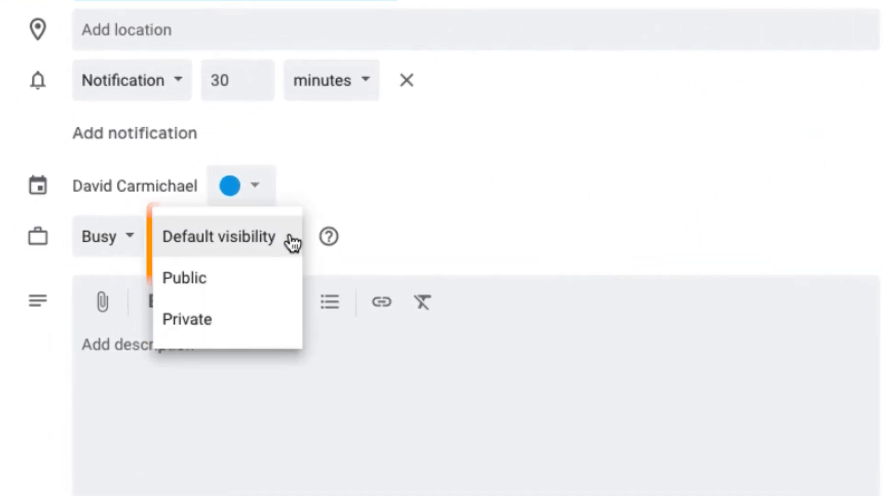
left_click(186, 318)
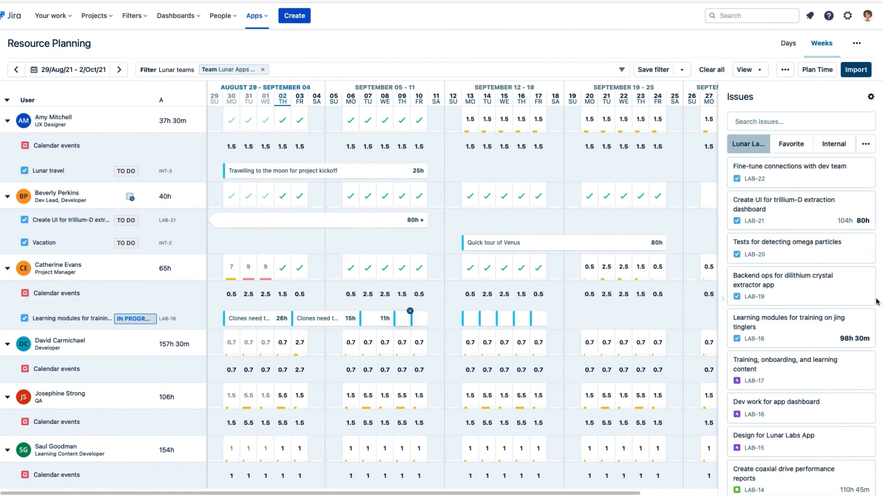
mouse_move(374, 361)
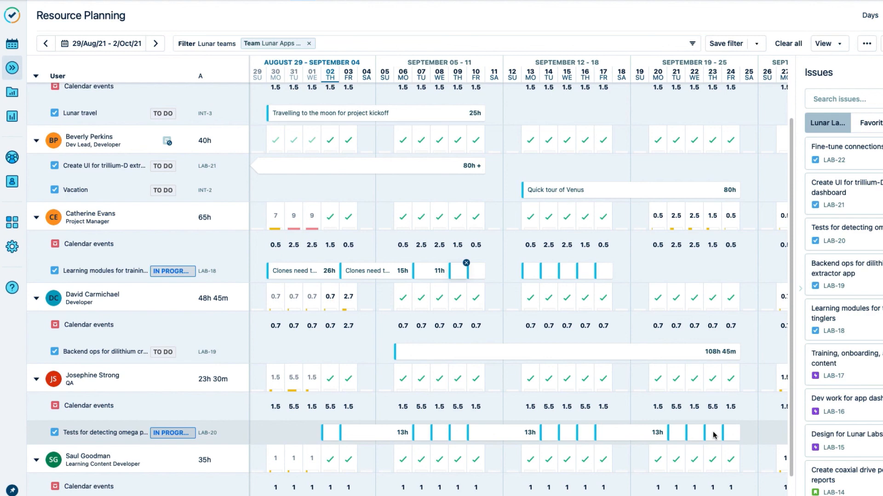
mouse_move(174, 394)
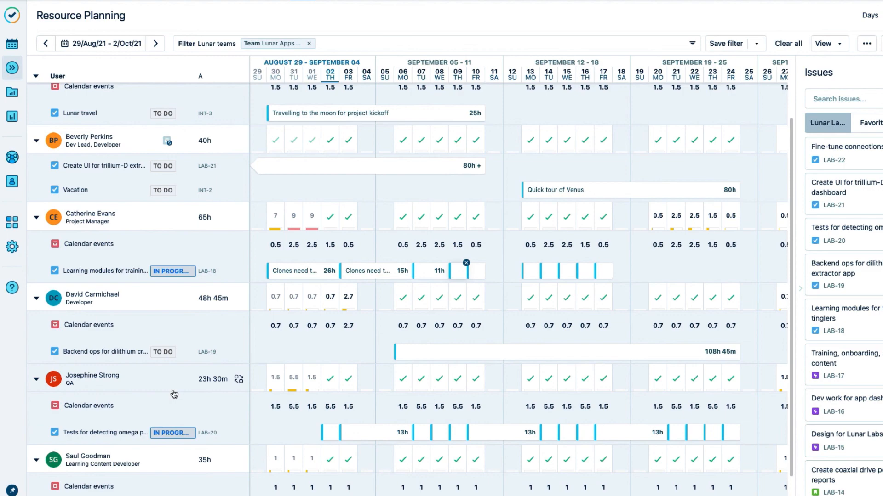